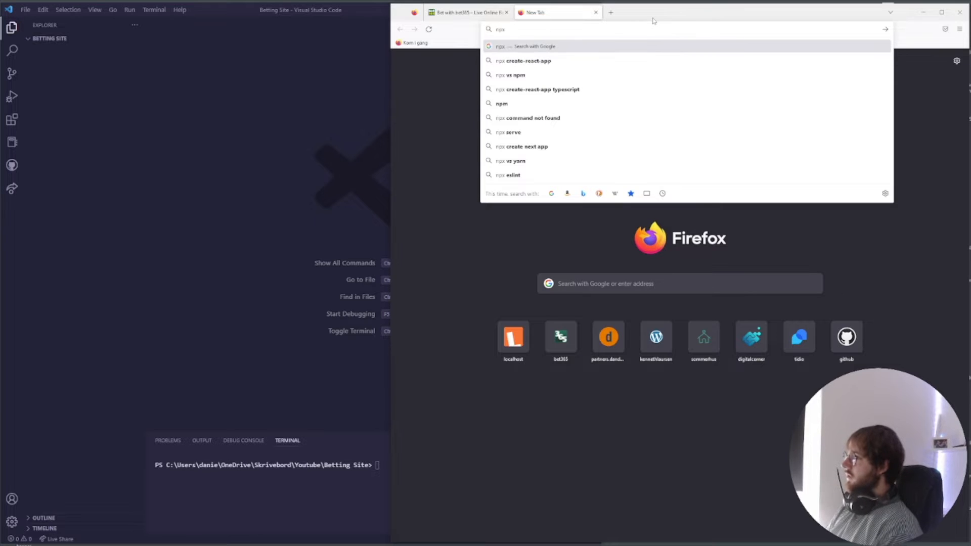
# Search Google for 'create next app' and land on the Next.js Create Next App docs.
pyautogui.write('create+next+app')
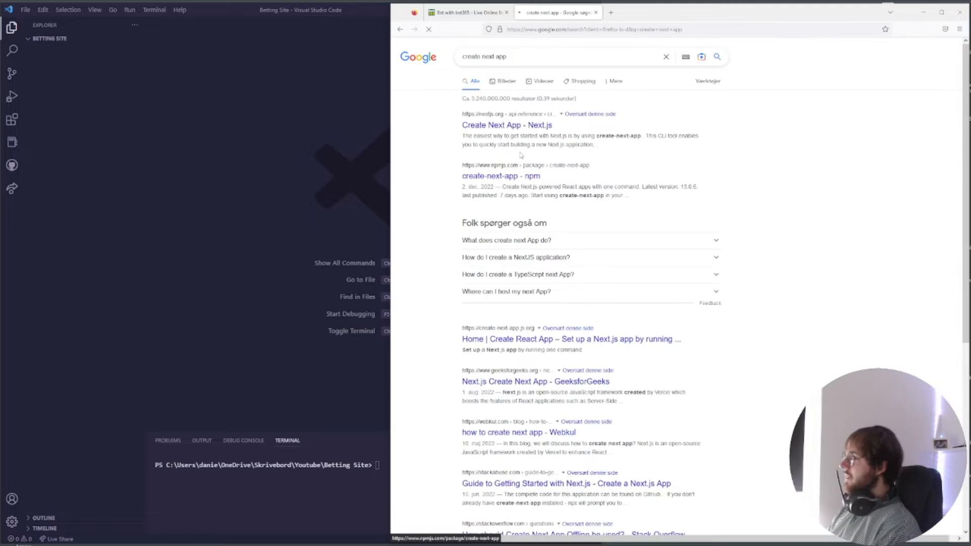
pyautogui.click(506, 124)
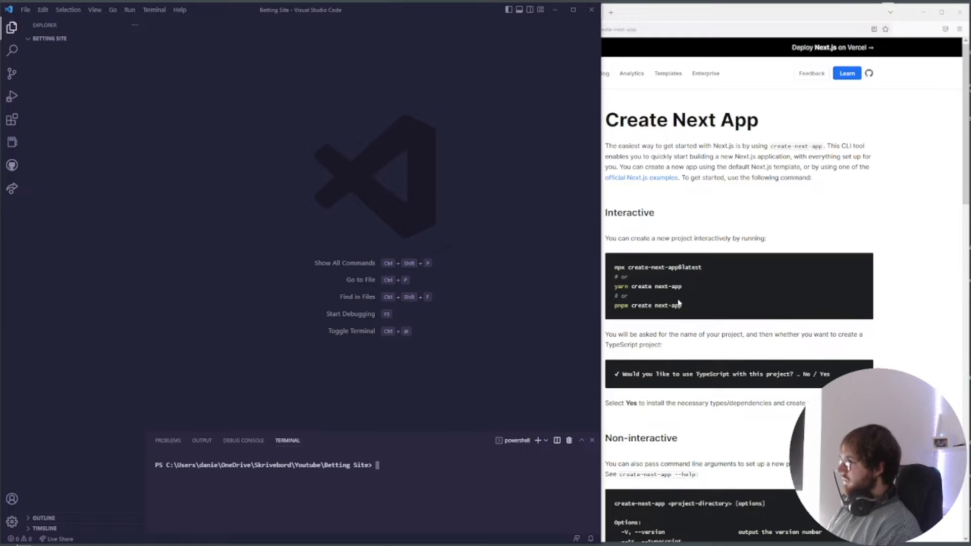
# Run npx create-next-app@latest, naming the project bettingsite and declining TypeScript.
pyautogui.write('npx crea')
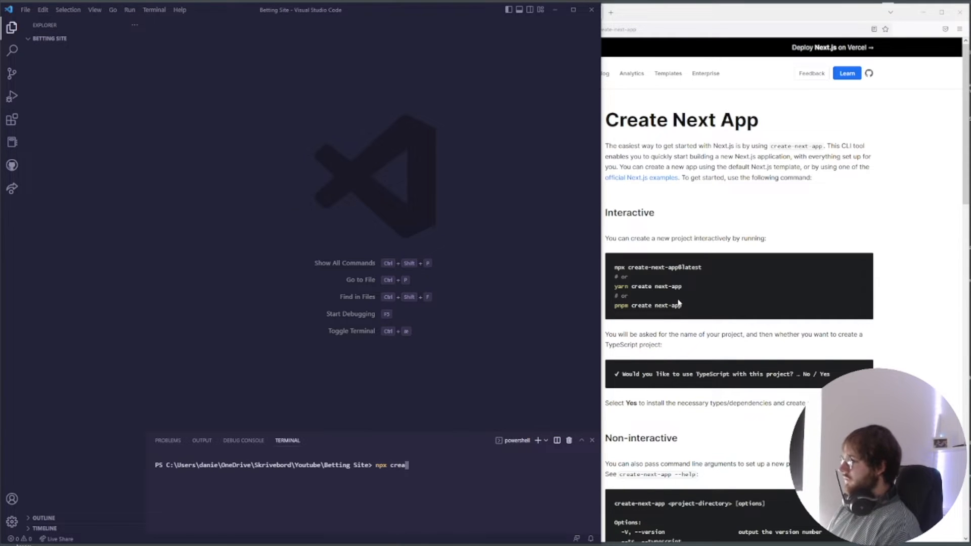
pyautogui.write('create-next-app')
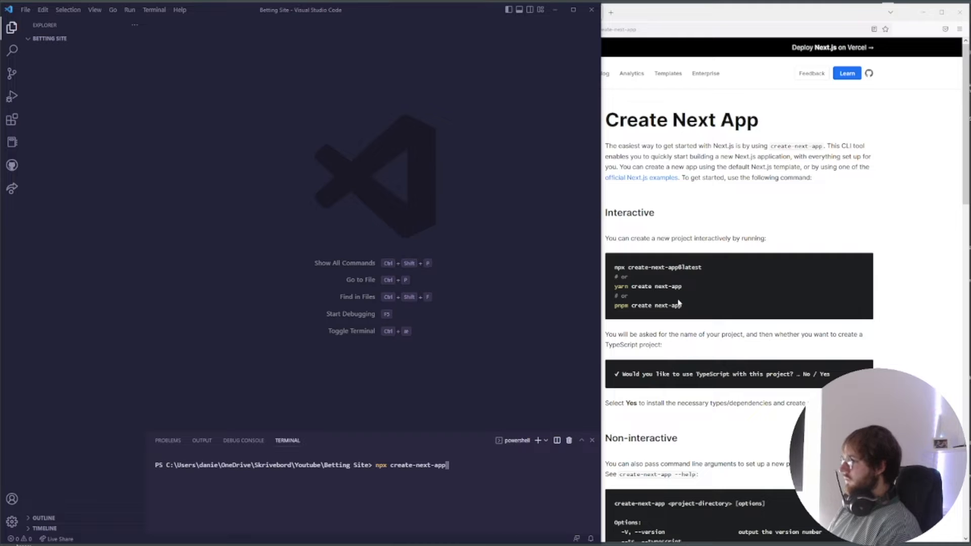
pyautogui.write('@latest')
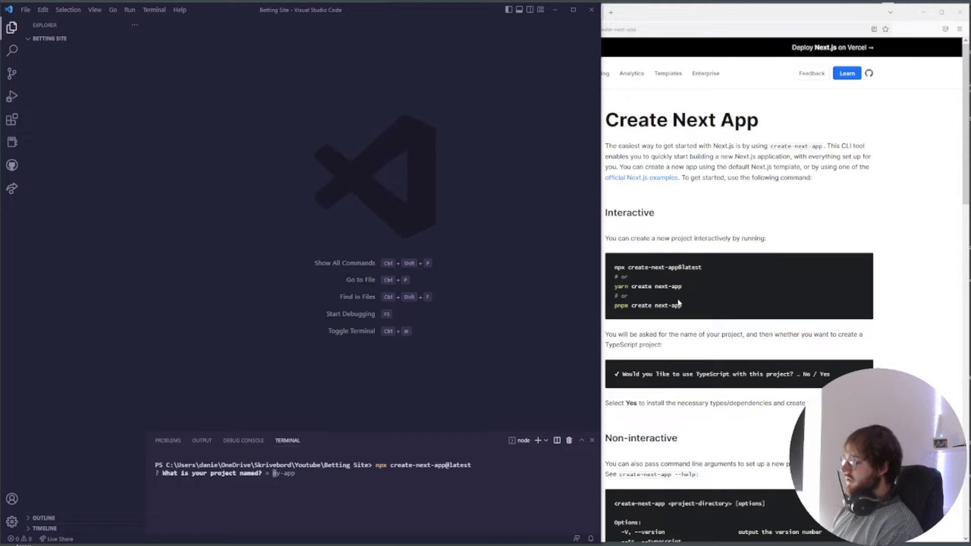
pyautogui.write('betting')
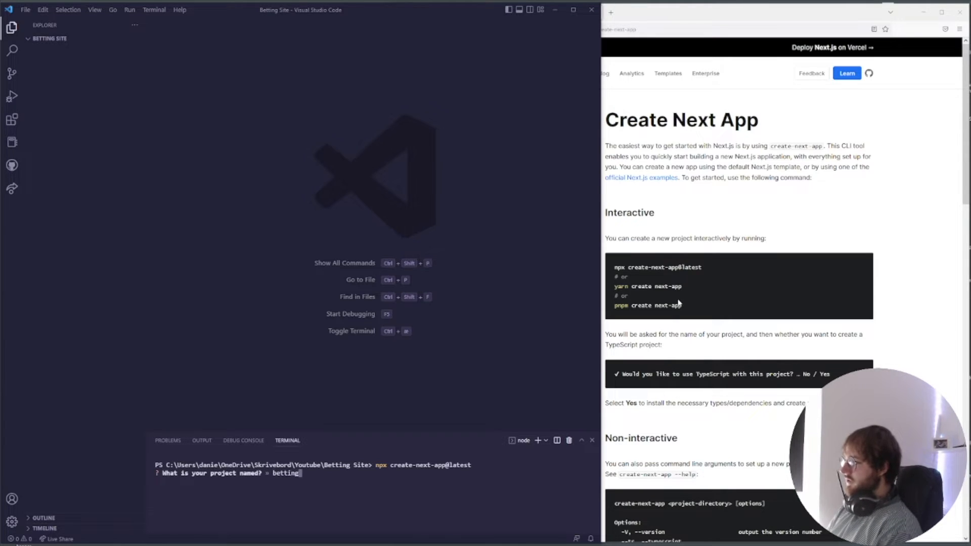
pyautogui.press('enter')
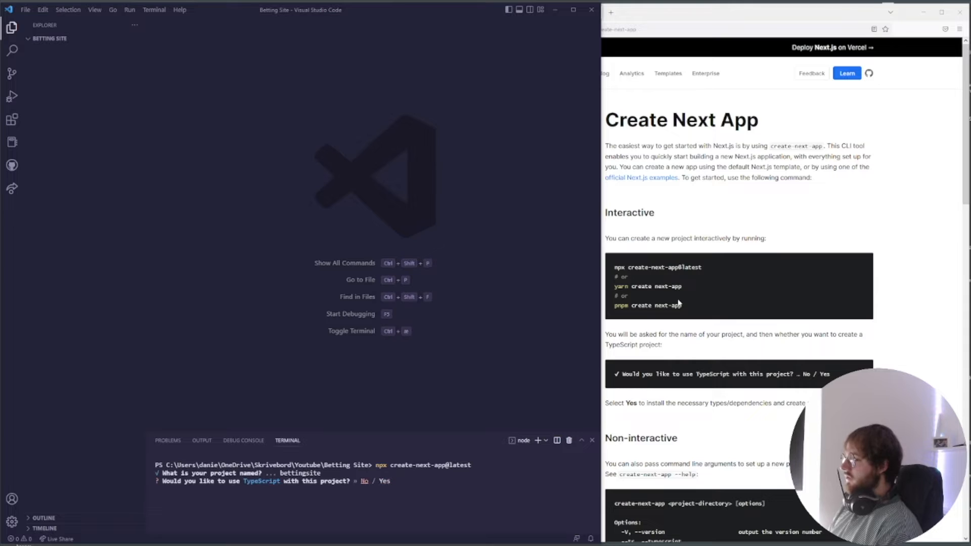
pyautogui.press('enter')
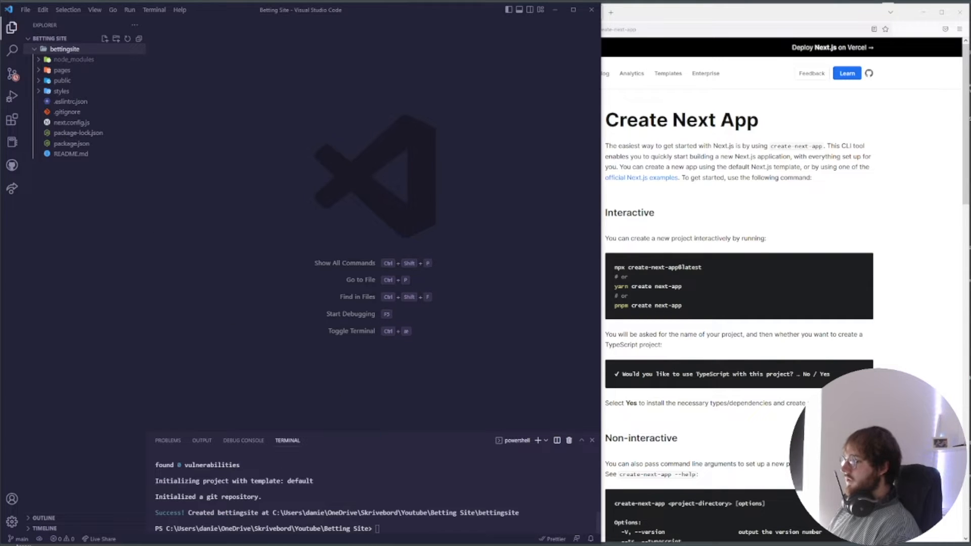
# Peek at the styles folder, then cd into the bettingsite folder in the terminal.
pyautogui.click(62, 91)
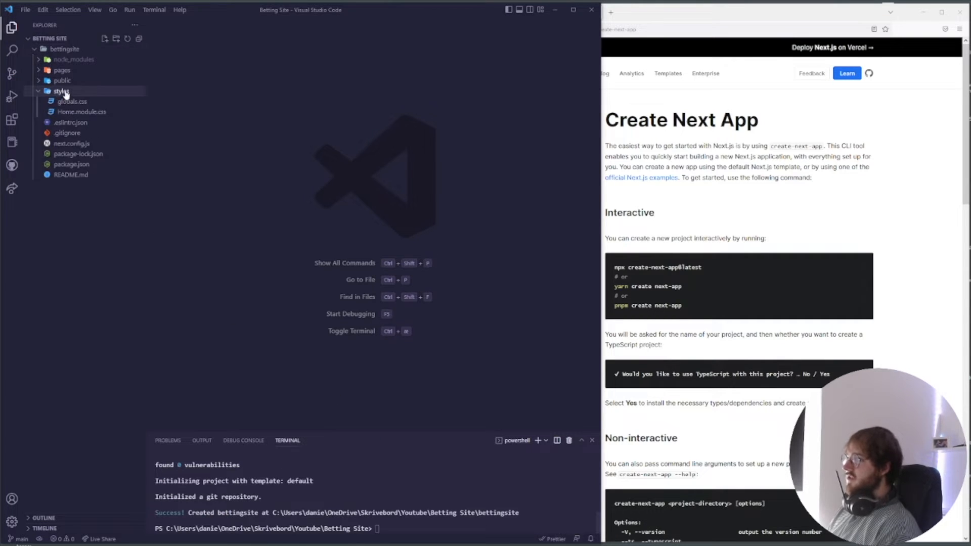
pyautogui.click(61, 91)
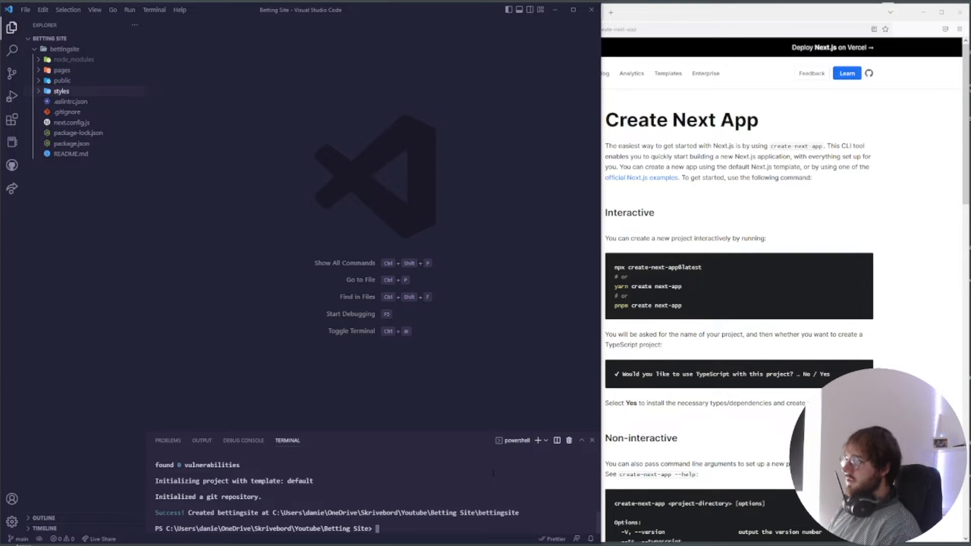
pyautogui.write('cd bettingsite')
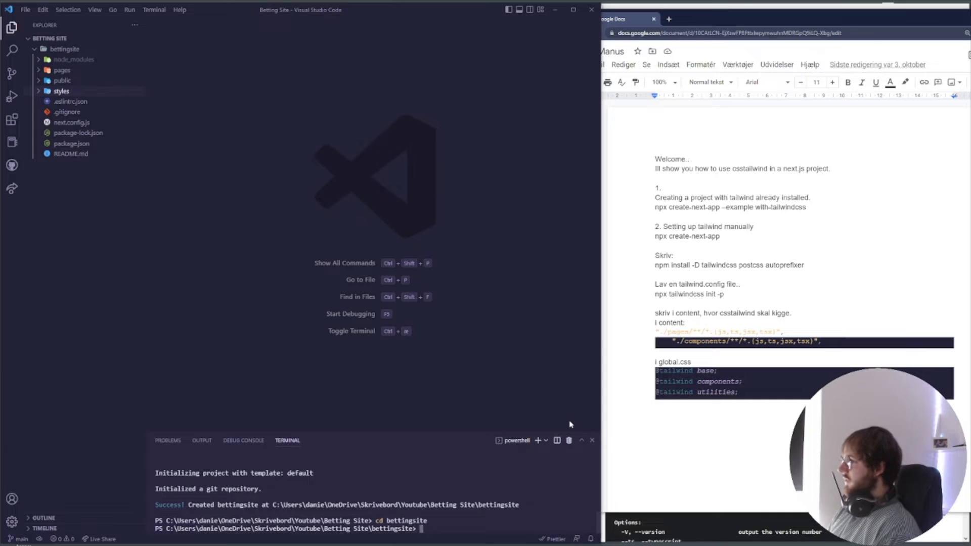
# Install tailwindcss, postcss and autoprefixer as dev dependencies and run npx tailwindcss init -p, then view tailwind.config.js.
pyautogui.write('npm install -')
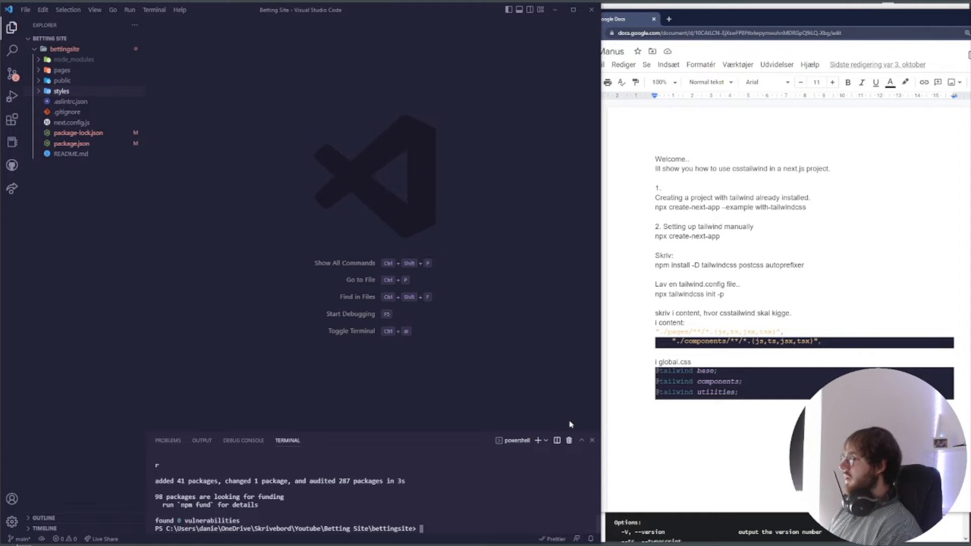
pyautogui.write('npx')
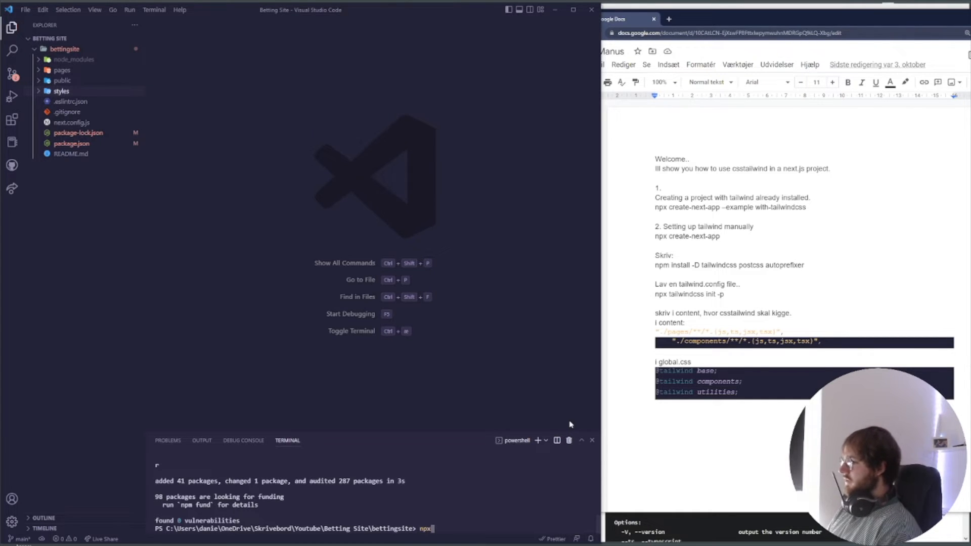
pyautogui.write('tailwindcss init -p')
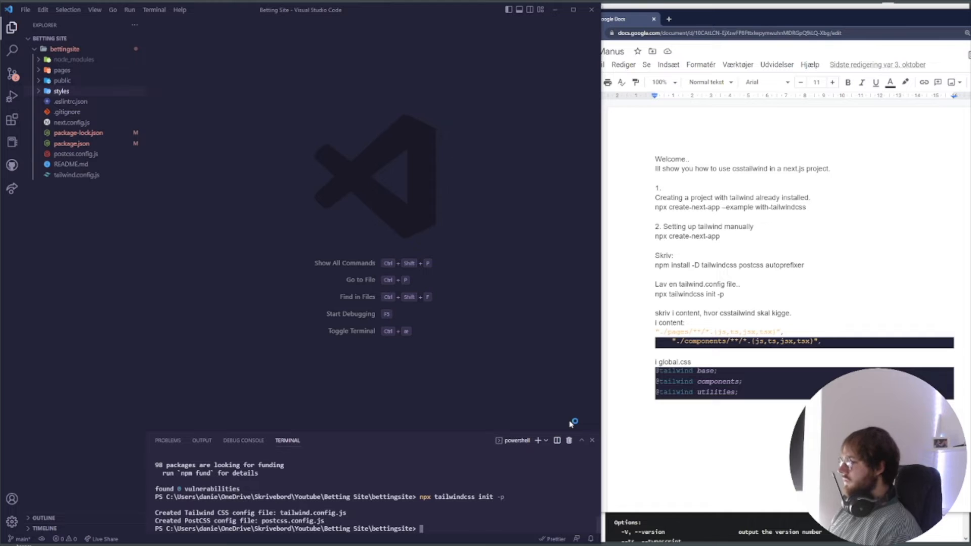
pyautogui.click(77, 175)
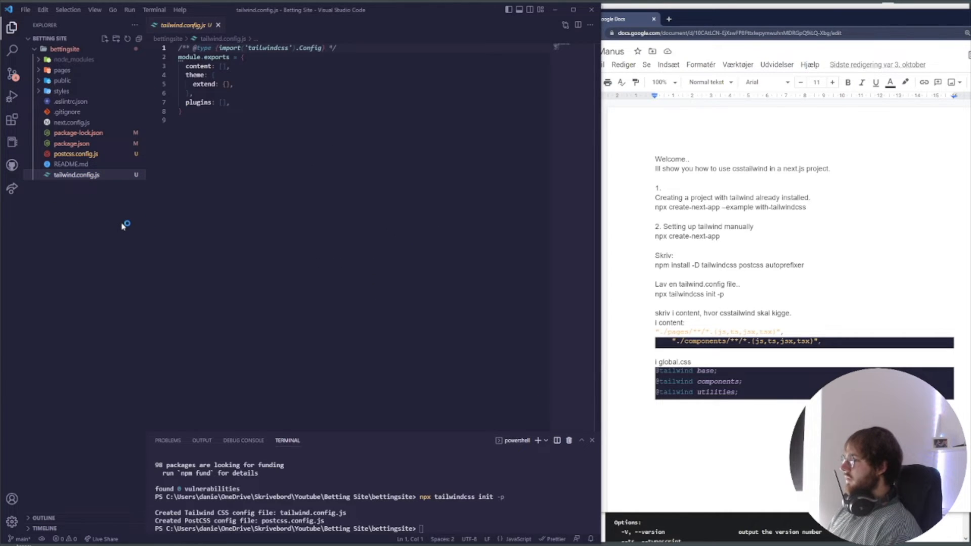
pyautogui.click(60, 91)
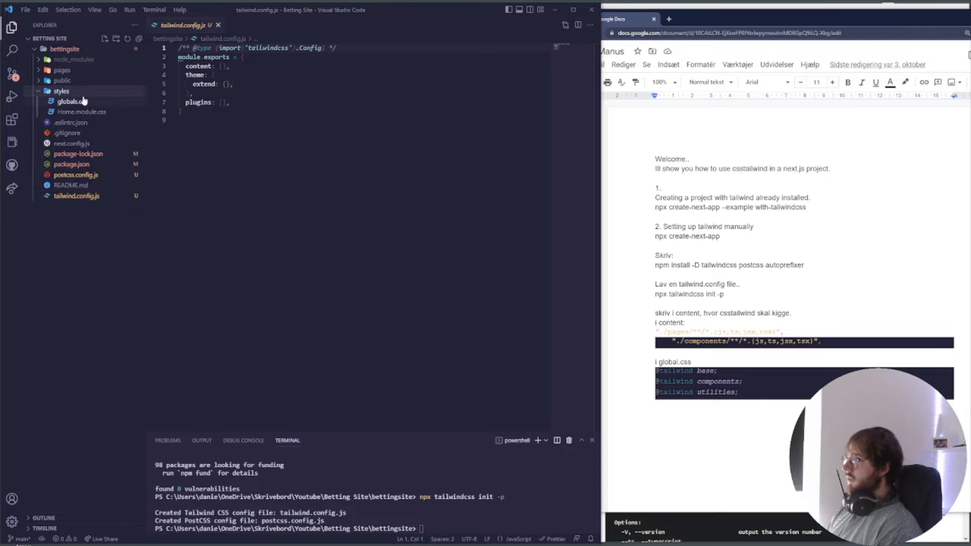
pyautogui.click(70, 102)
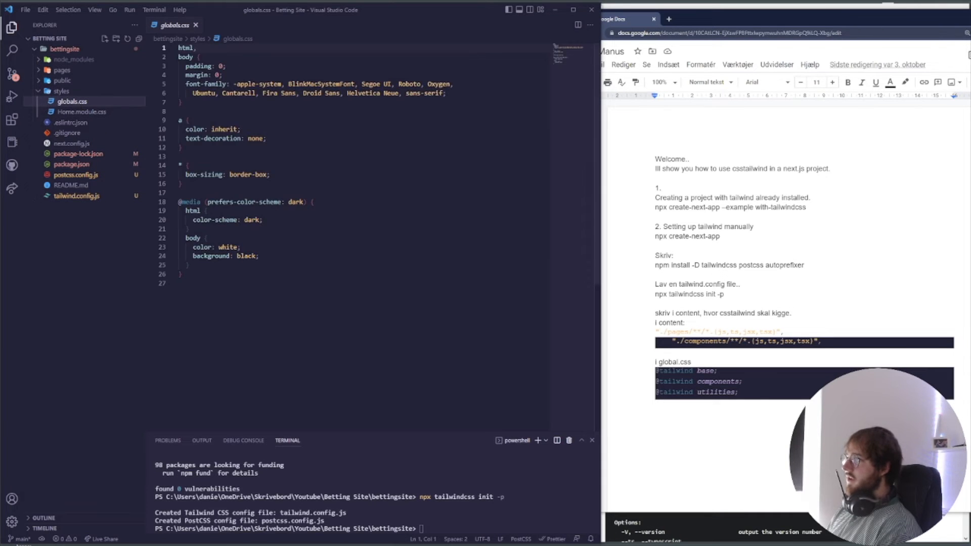
pyautogui.press('ctrl+a')
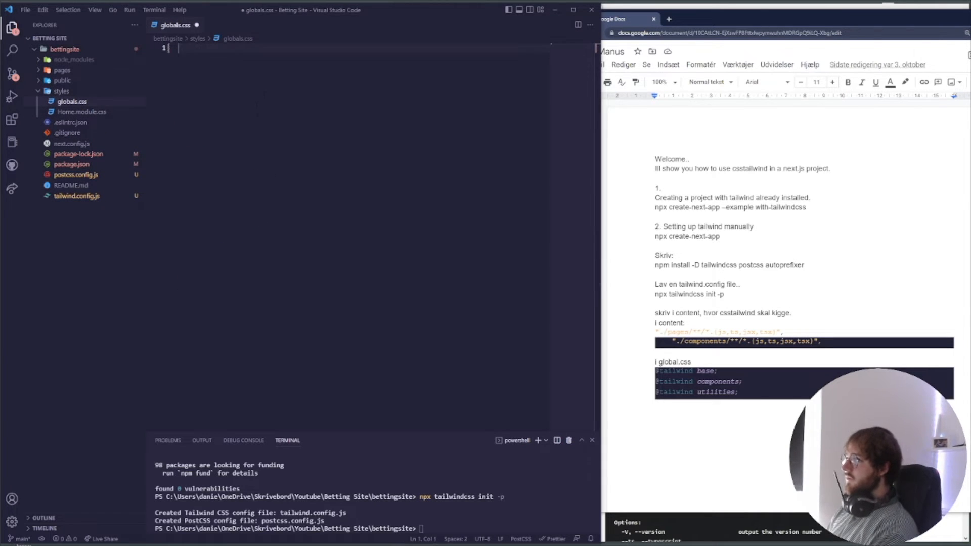
pyautogui.write('@tailwind base;')
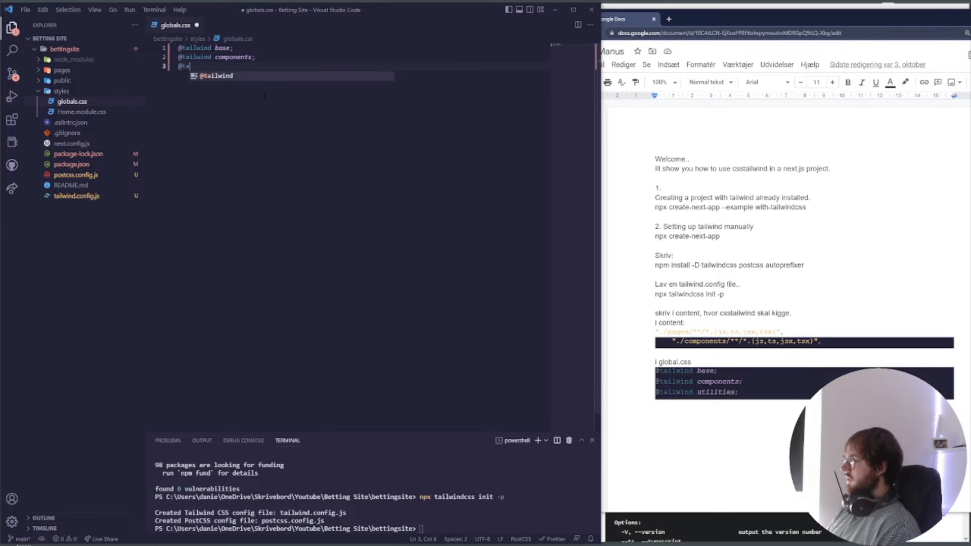
pyautogui.write('uti')
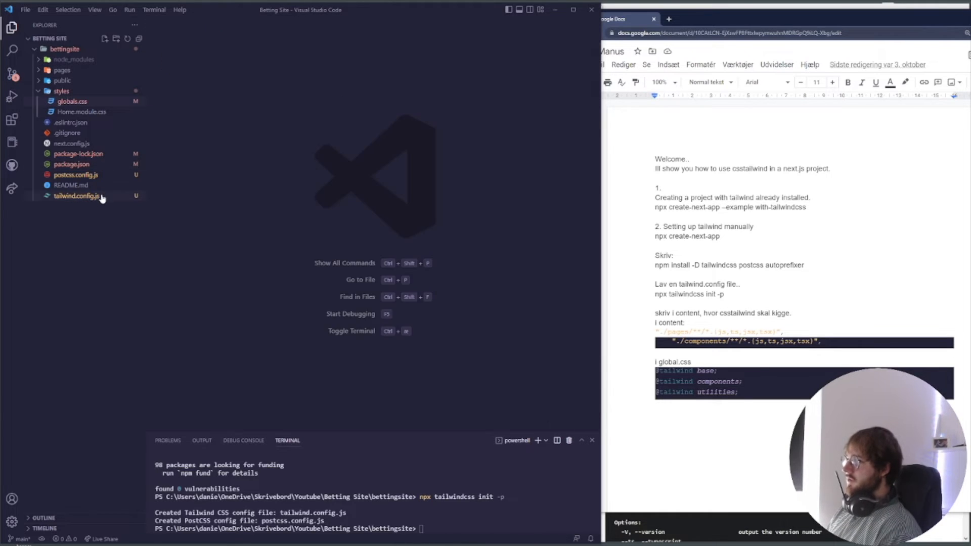
# Add "./pages/**/*.{js,ts,jsx,tsx}" and the components glob to tailwind.config.js content array.
pyautogui.click(76, 195)
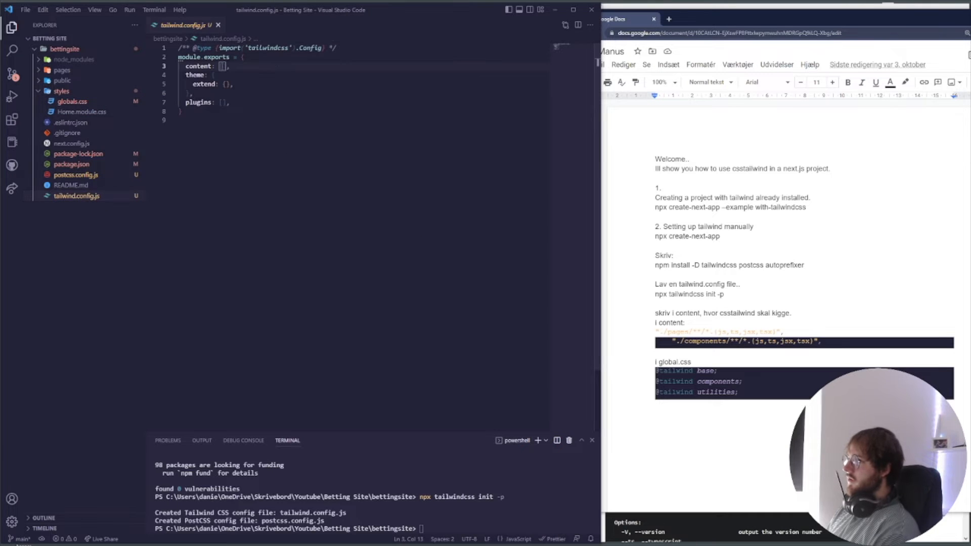
pyautogui.press('Enter')
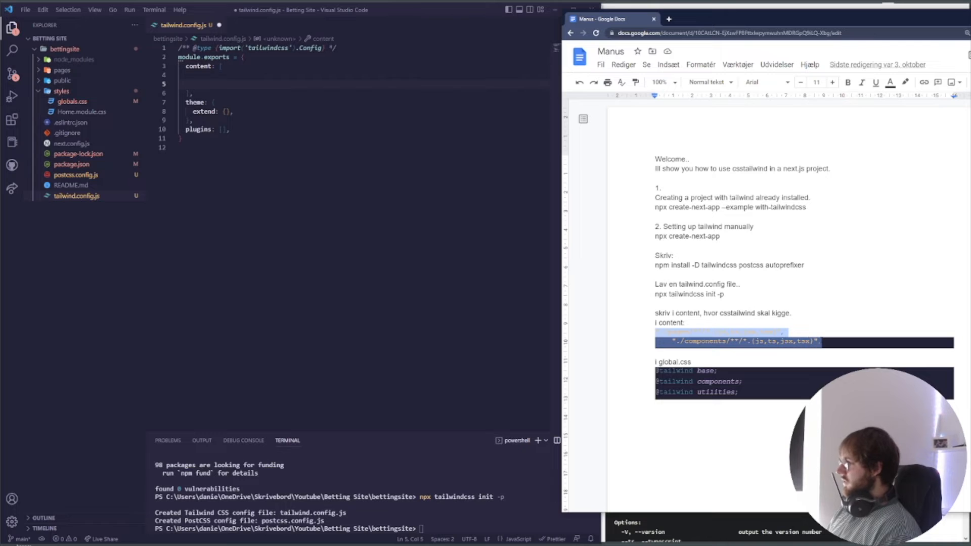
pyautogui.write('"./pages/**/*.{js,ts,jsx,tsx}",')
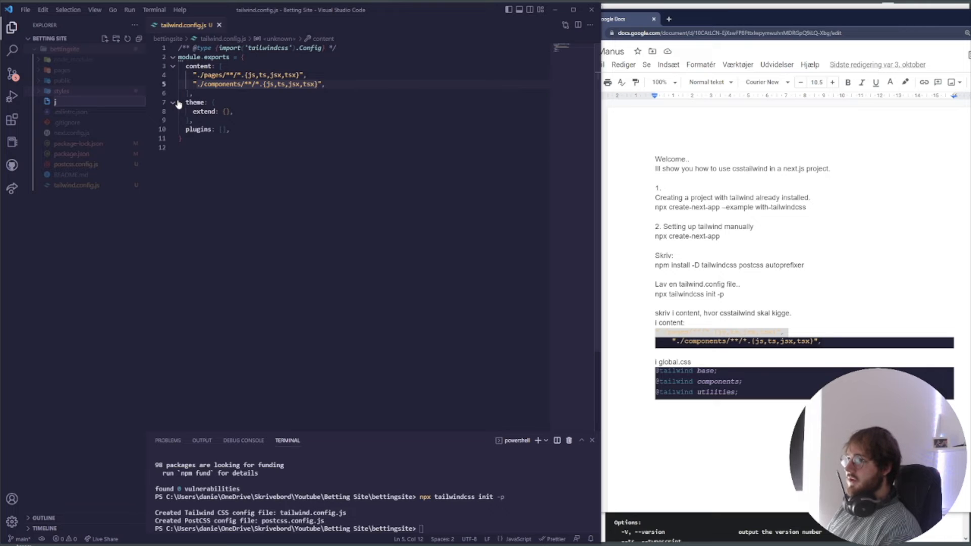
# Create jsconfig.json with baseUrl ".", jsx "react" and node_modules excluded.
pyautogui.write('sconfig.')
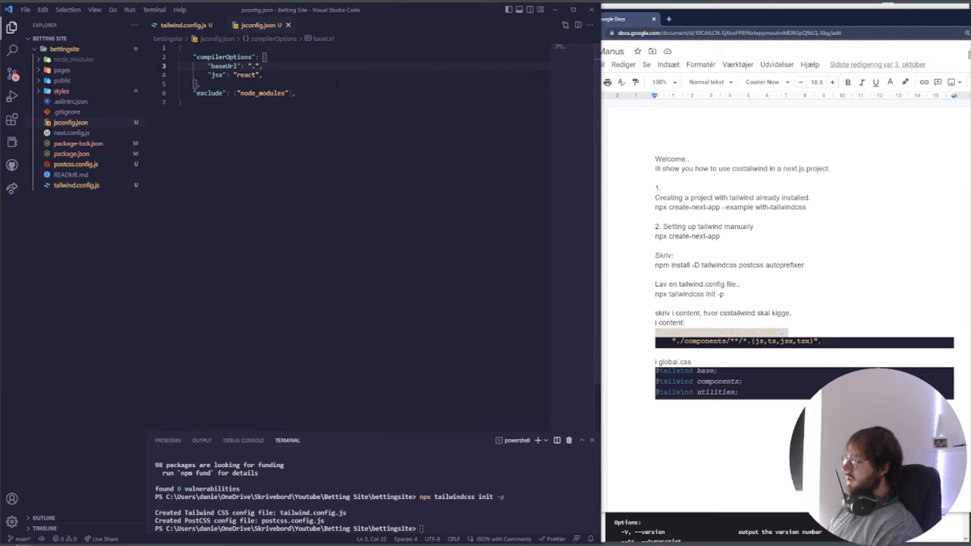
pyautogui.write('../..')
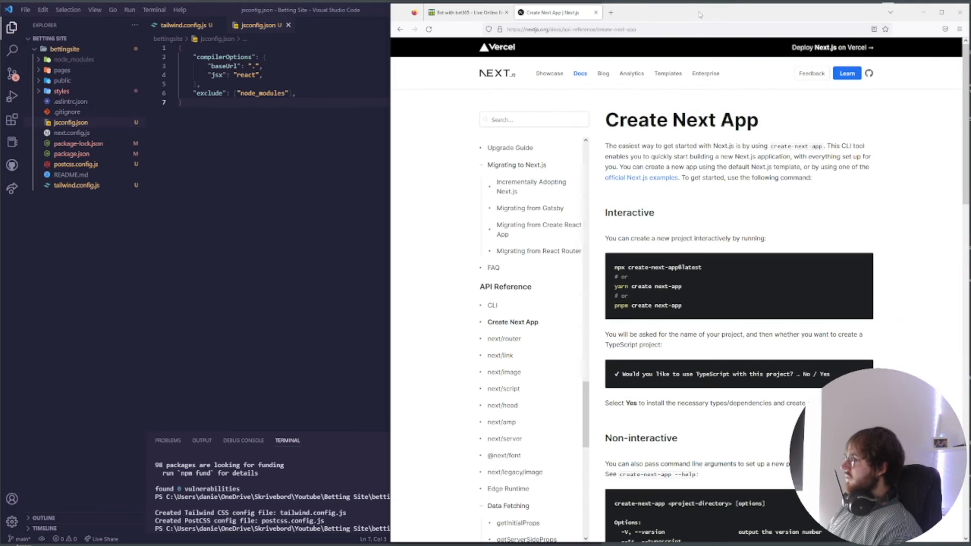
pyautogui.click(467, 12)
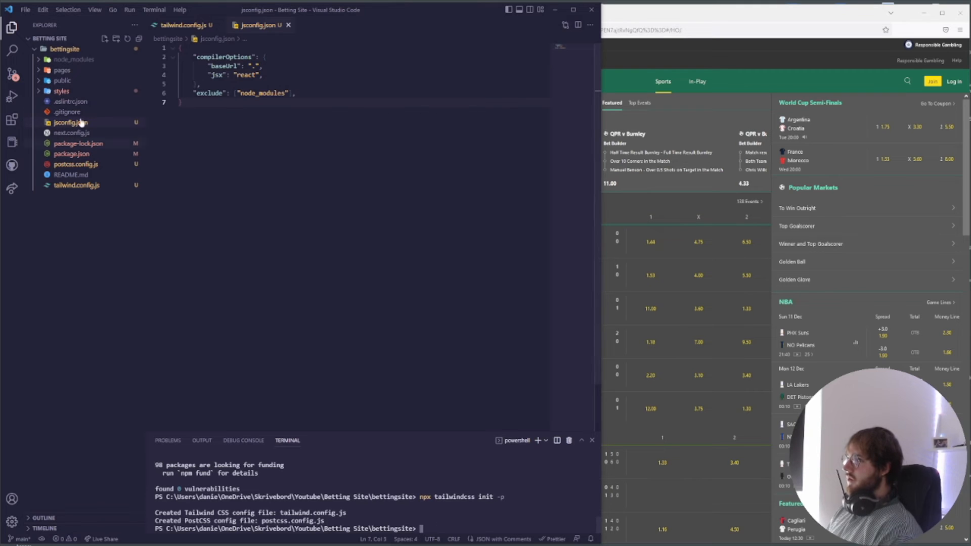
# Open pages/index.js, start npm run dev, and strip the page down to its Head block.
pyautogui.click(62, 69)
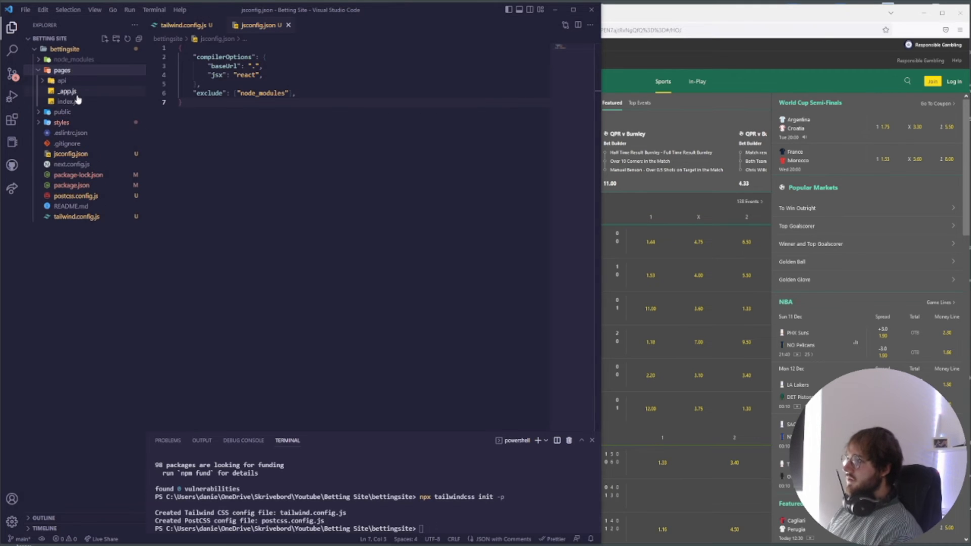
pyautogui.click(67, 101)
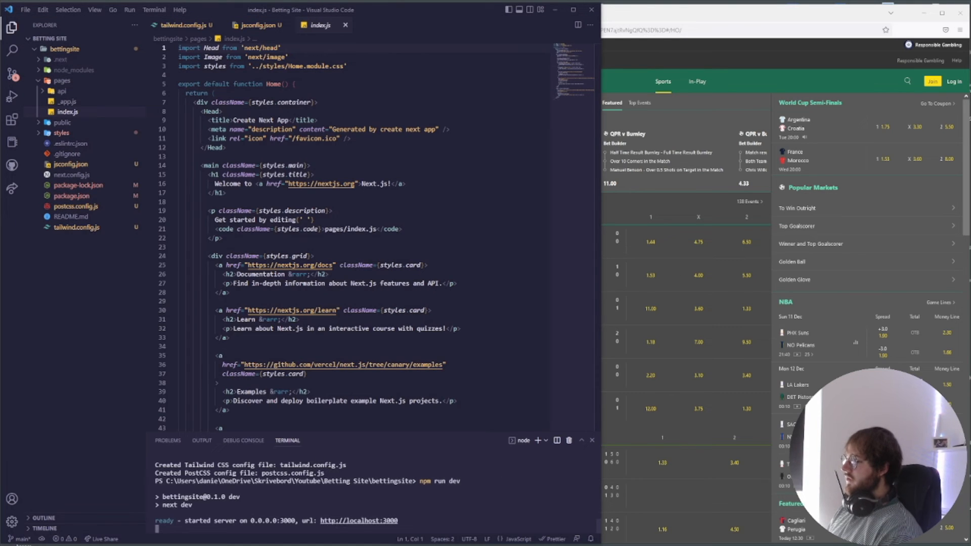
pyautogui.click(610, 13)
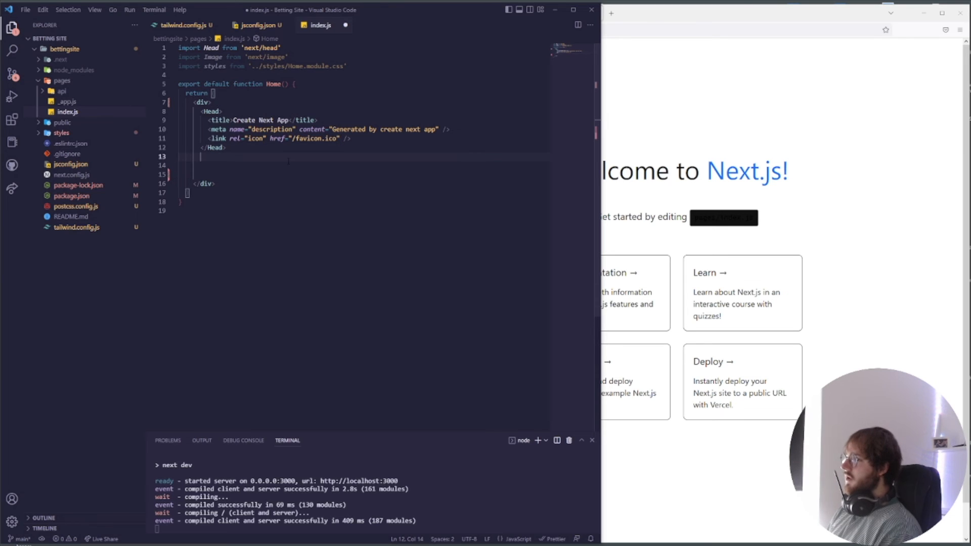
# Test an h1 with className="bg-black" saying hey, then remove it and save index.js formatted.
pyautogui.write('<h1')
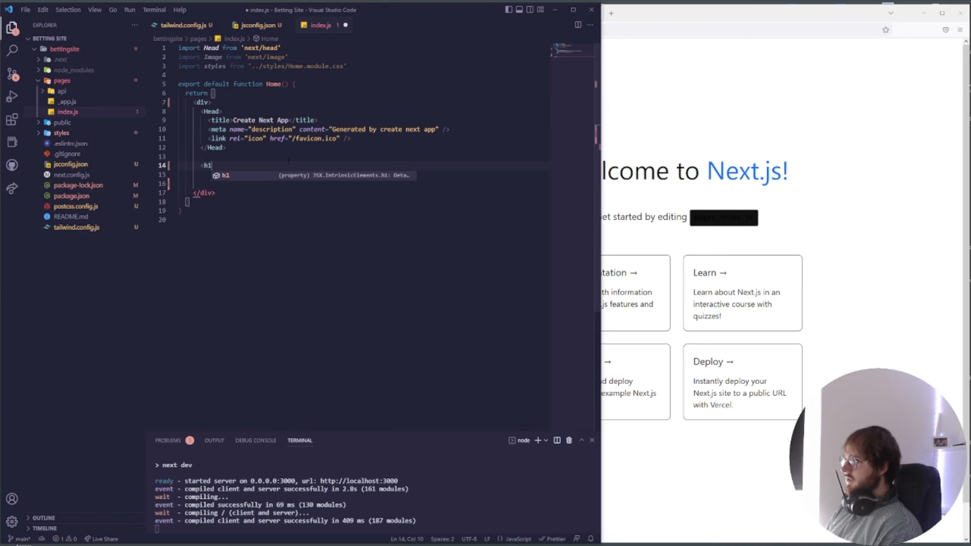
pyautogui.write('c')
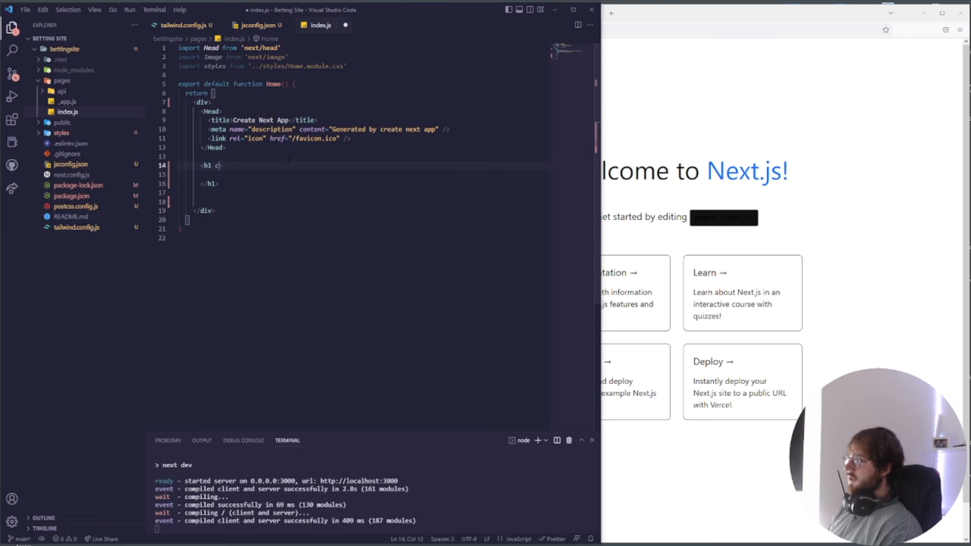
pyautogui.write('className="">')
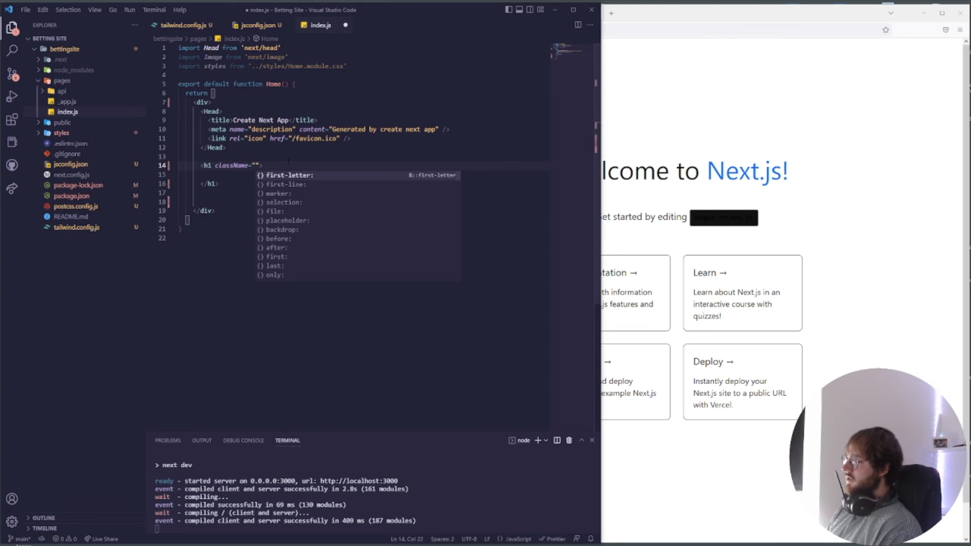
pyautogui.write('bg-blac')
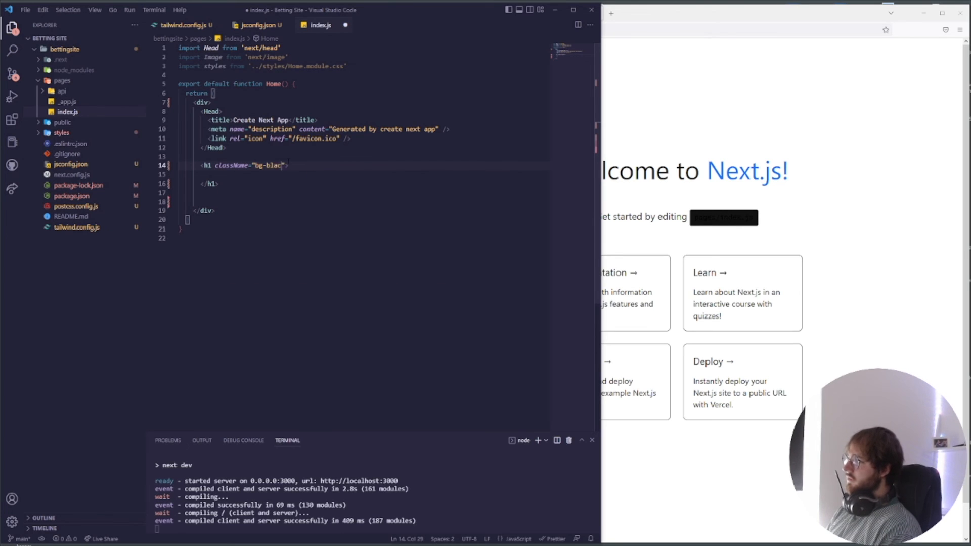
pyautogui.write('hey')
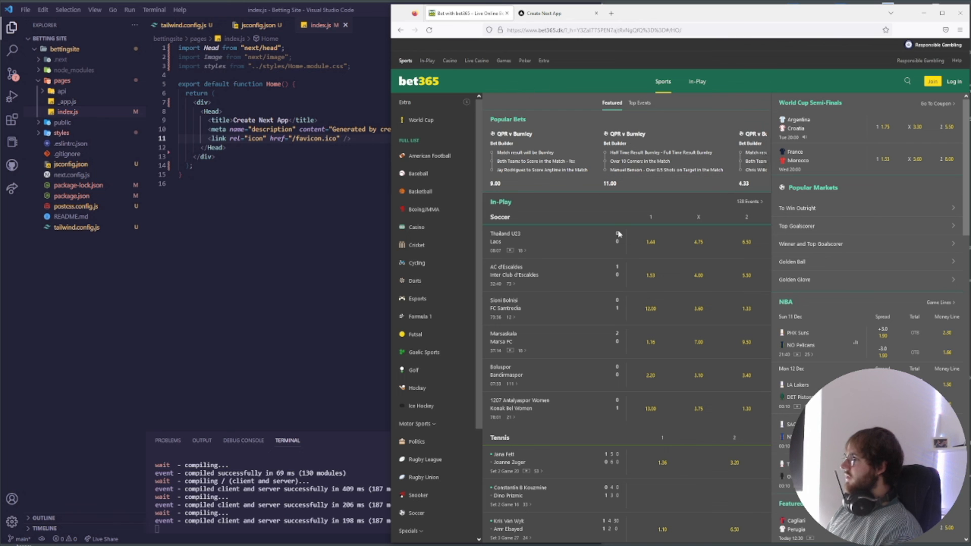
pyautogui.scroll(-3)
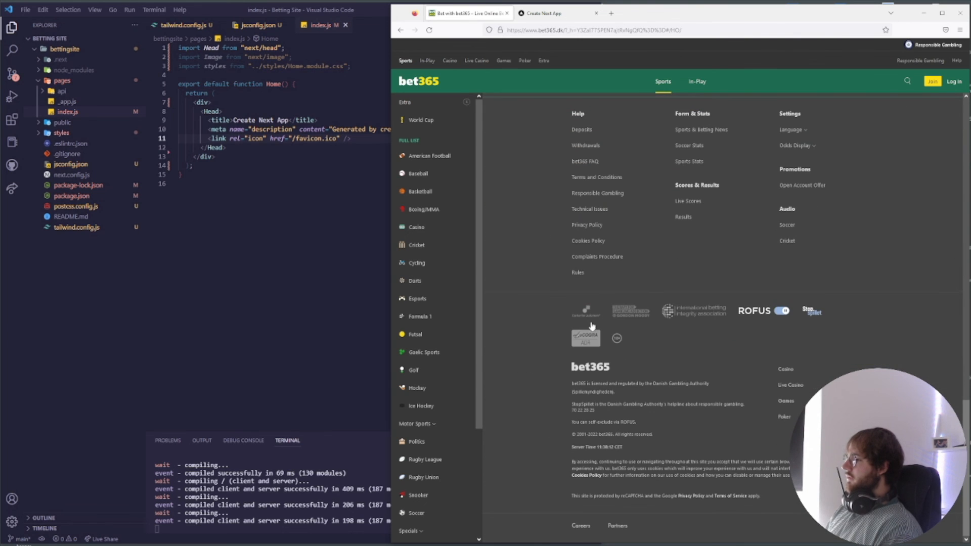